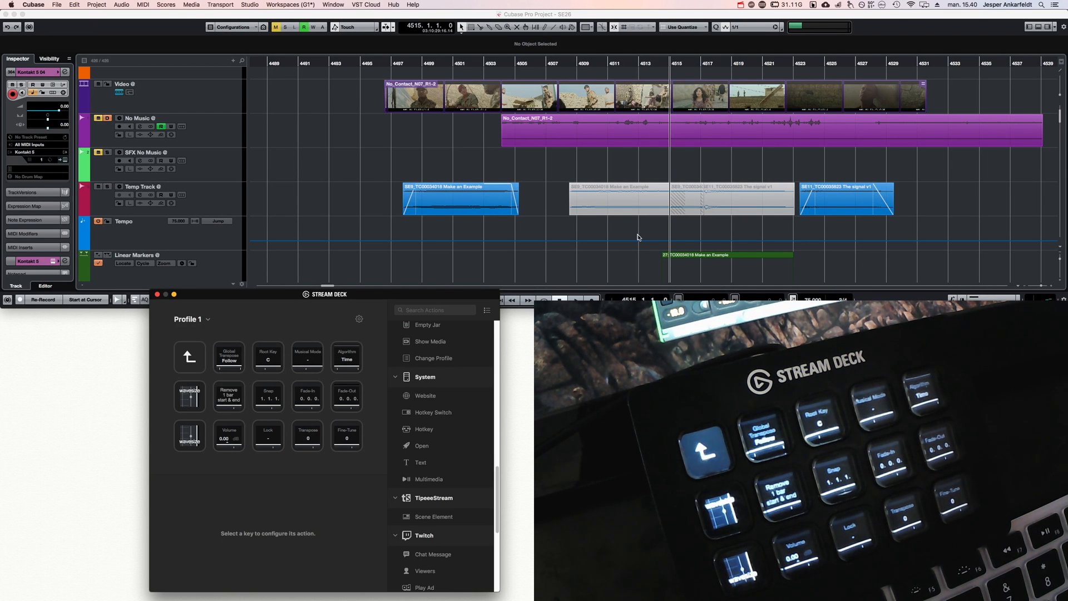
- Choose élastique Pro - Time as the No_Contact event's algorithm from the Info Line list
left_click(574, 128)
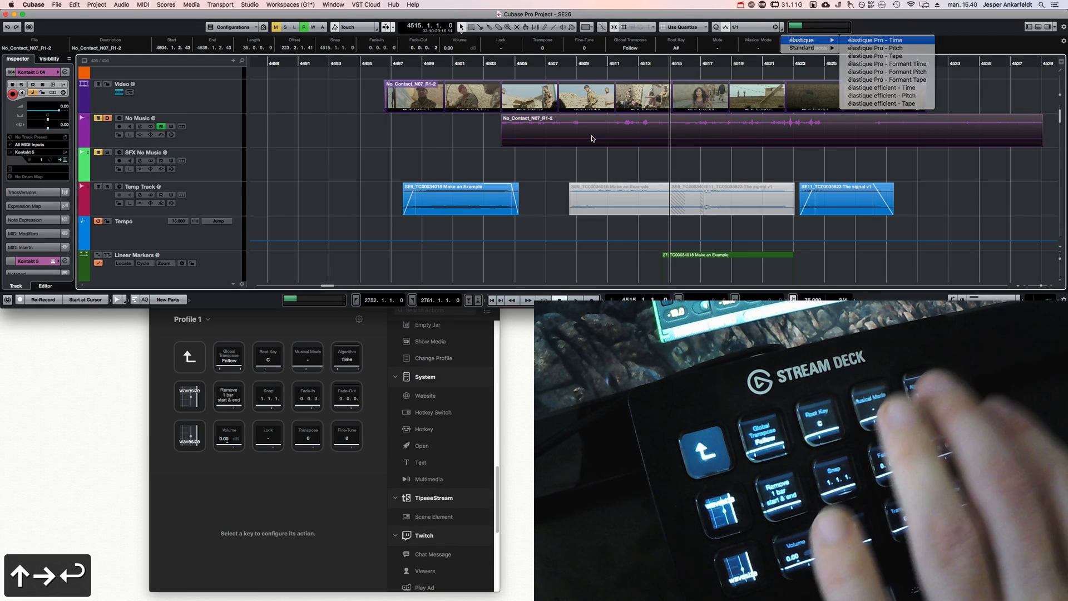
left_click(888, 40)
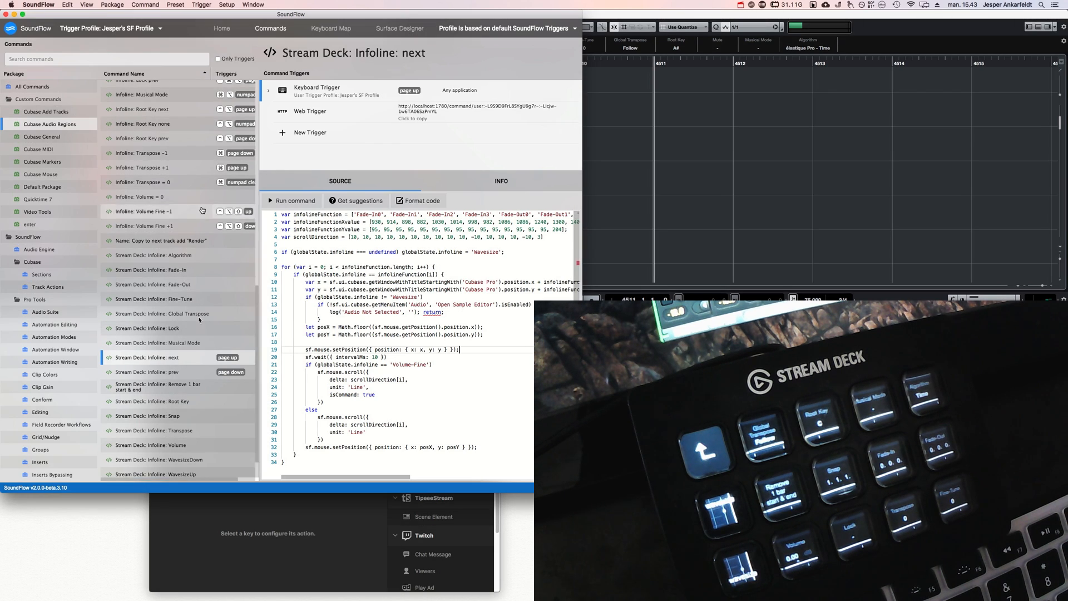
- View the Infoline Algorithm script source, then the Infoline Fade-In script source
left_click(150, 254)
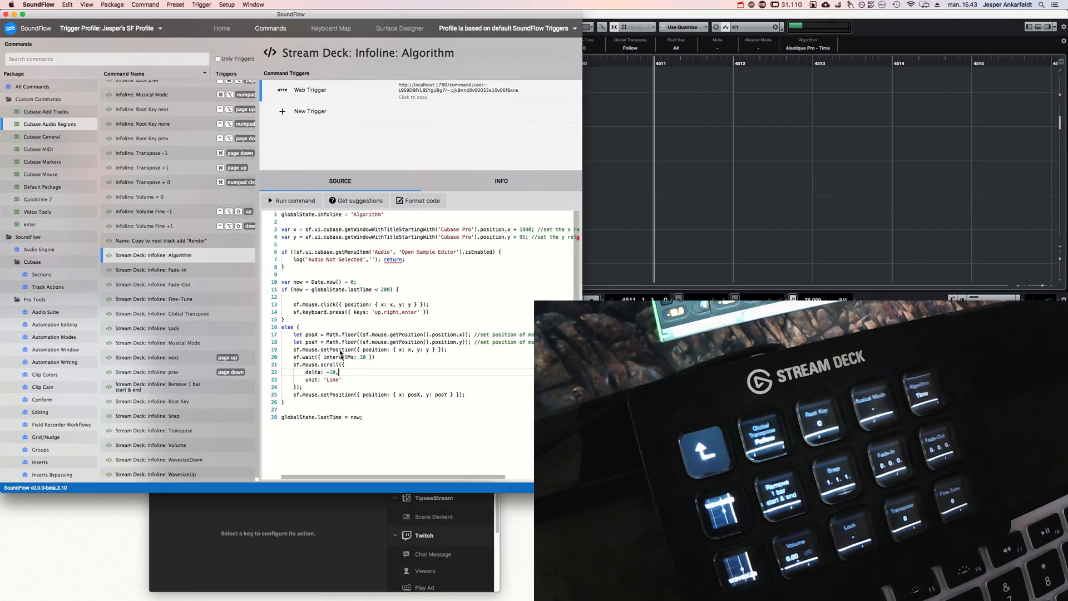
left_click(155, 269)
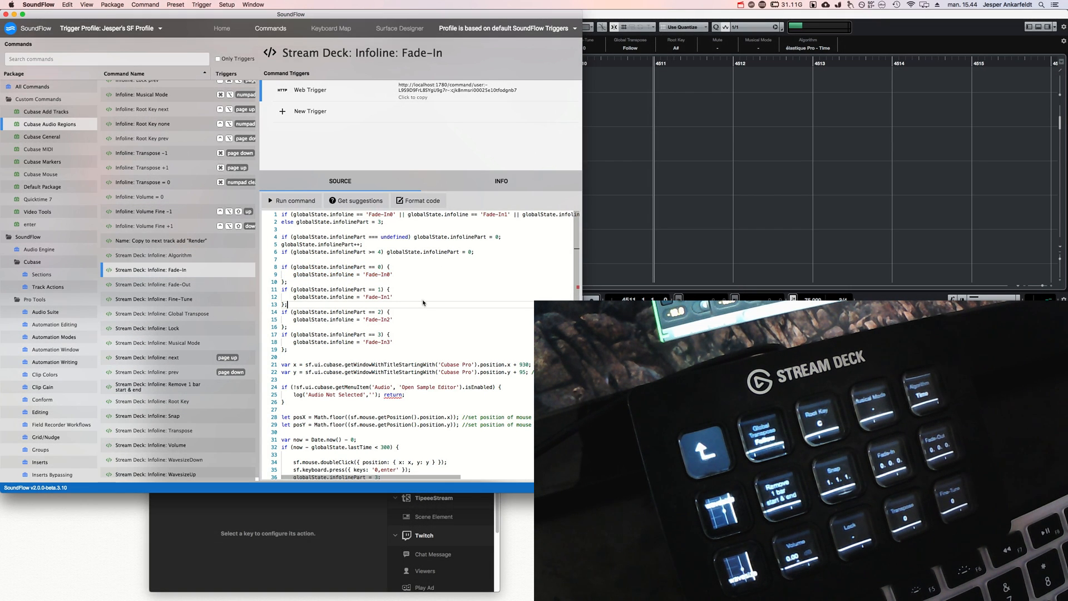
mouse_move(207, 284)
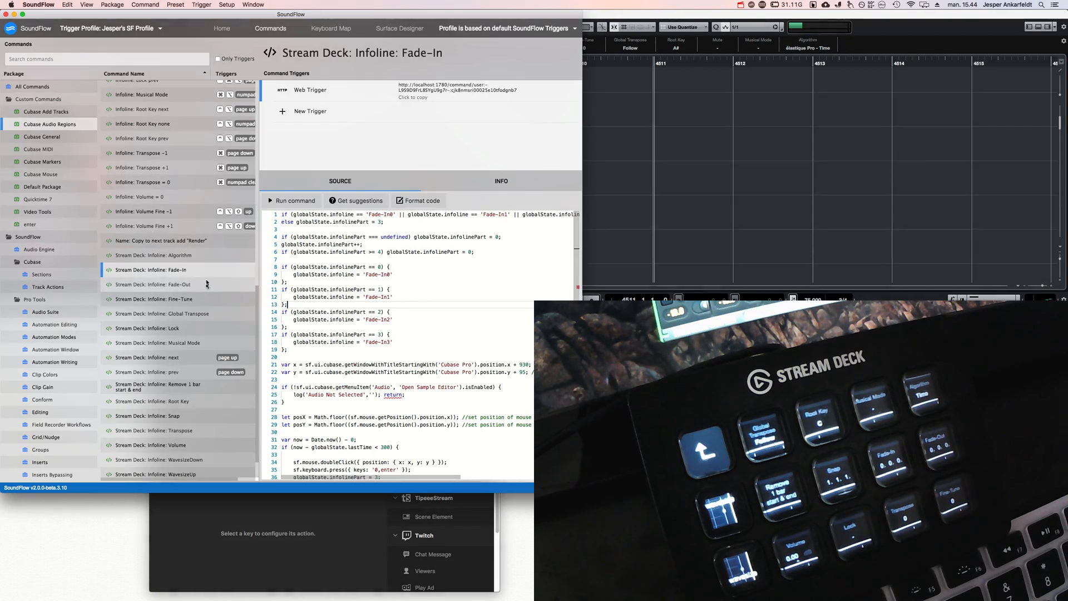
- View the Fine-Tune then Lock script sources, briefly highlighting Lock's click and key-press lines
left_click(155, 298)
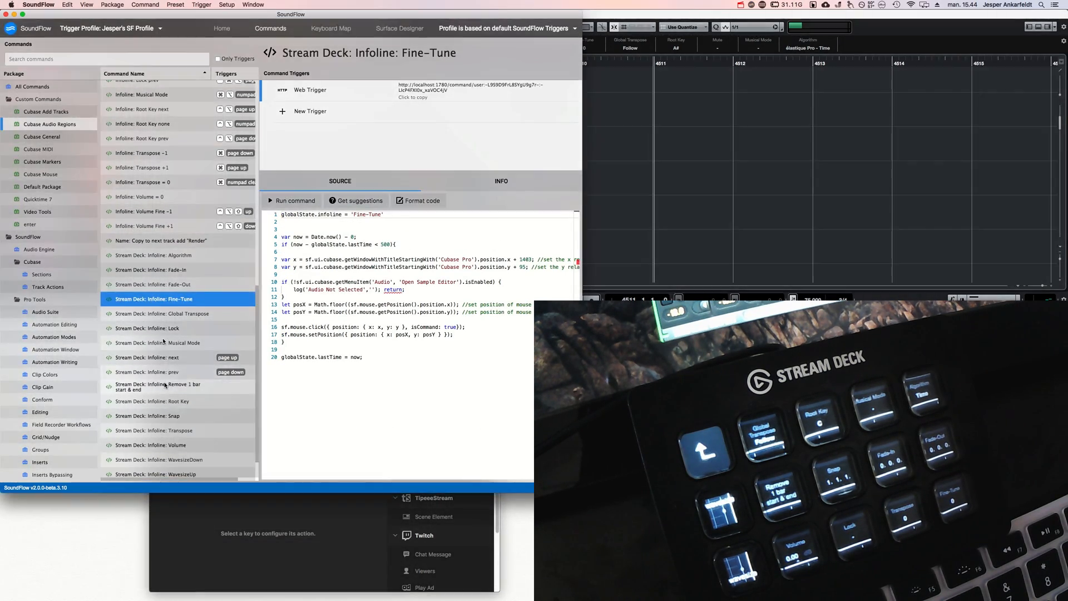
left_click(147, 327)
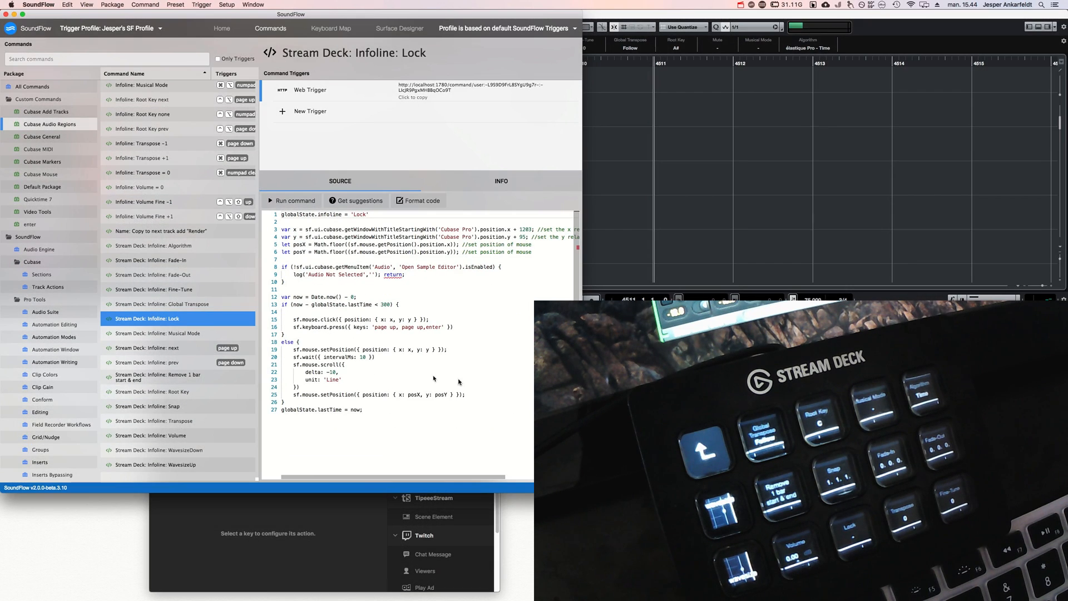
left_click_drag(292, 311, 452, 328)
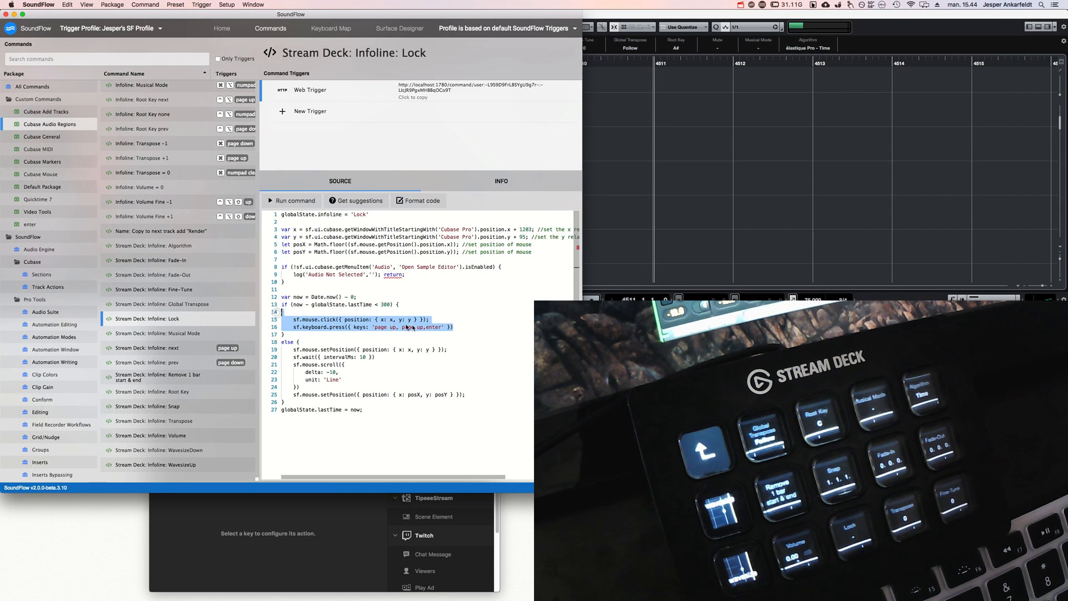
left_click(389, 327)
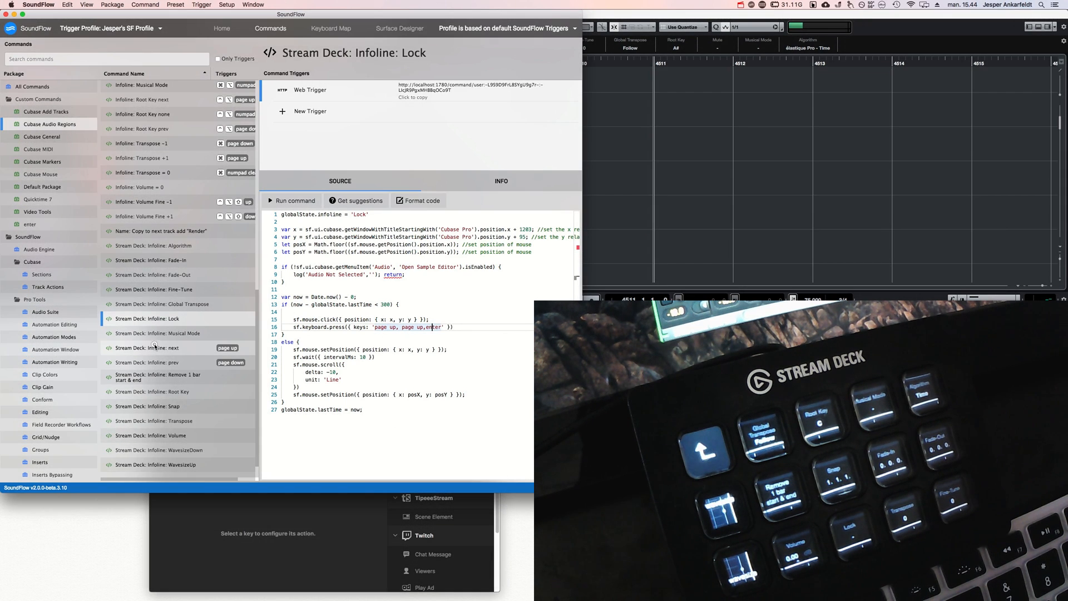
- Return to the Infoline next script and scroll its source to the scroll-and-restore-position loop
left_click(162, 347)
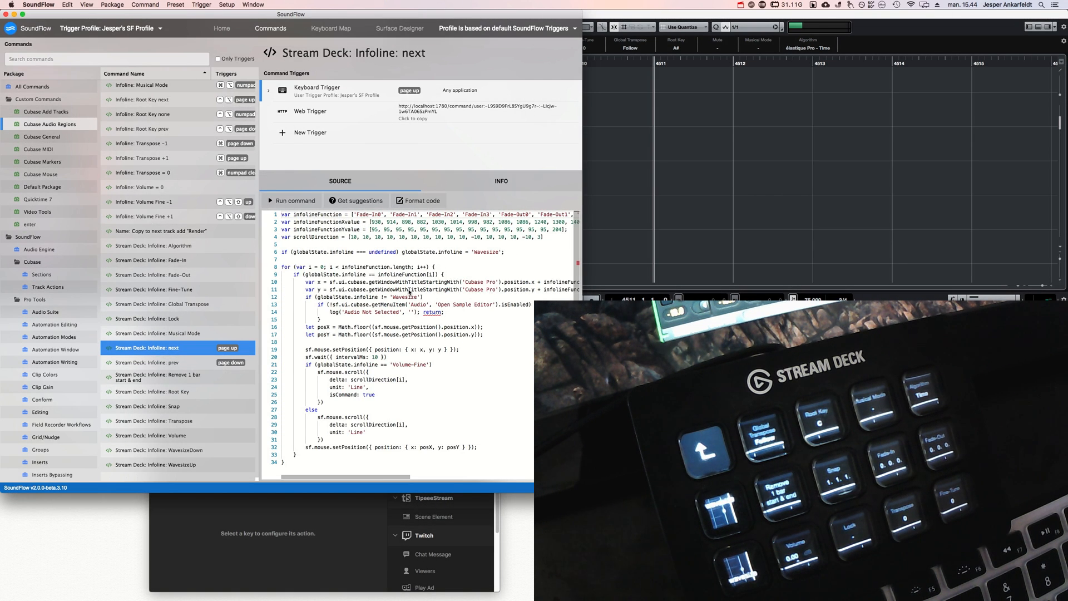
scroll("right", 3)
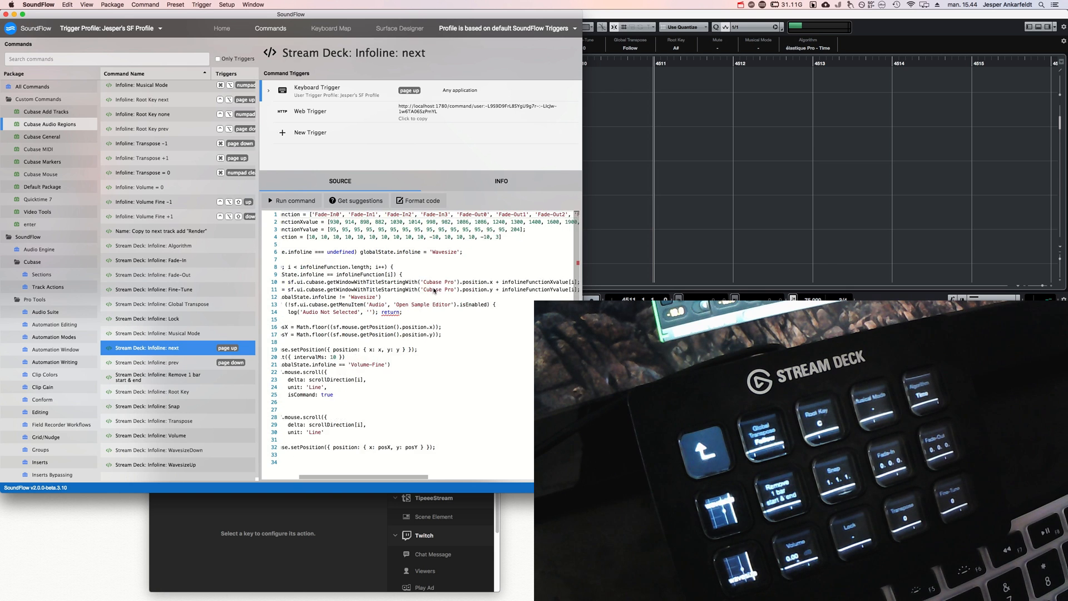
left_click(422, 200)
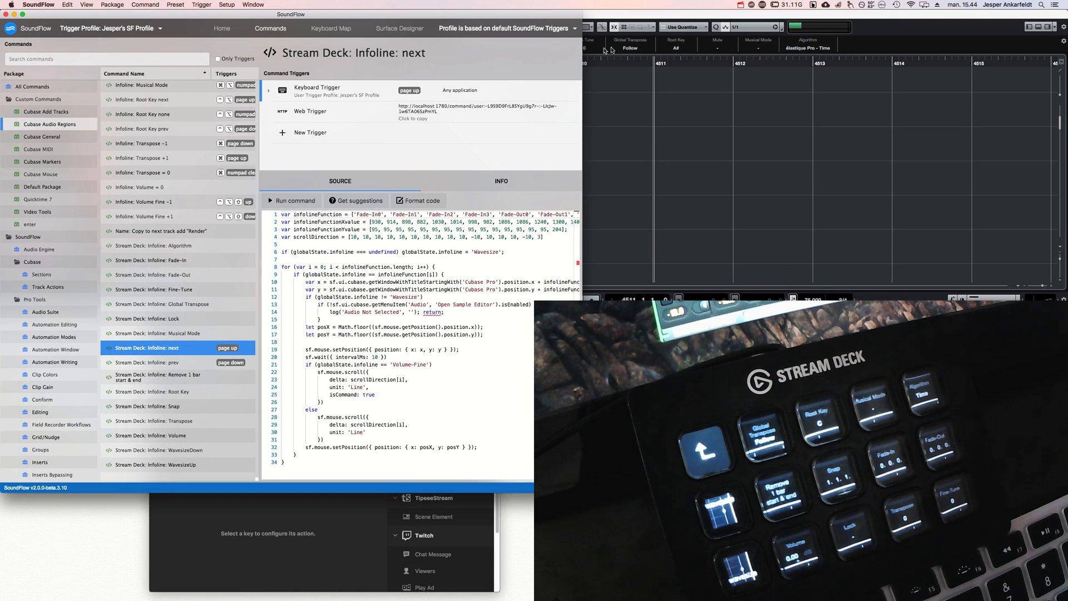
scroll("down", 3)
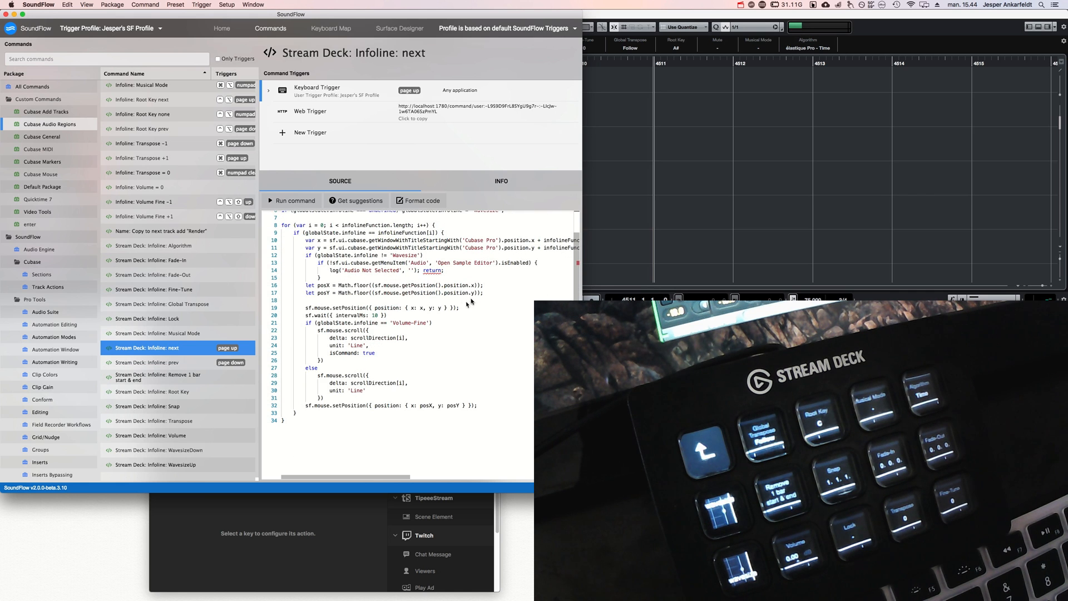